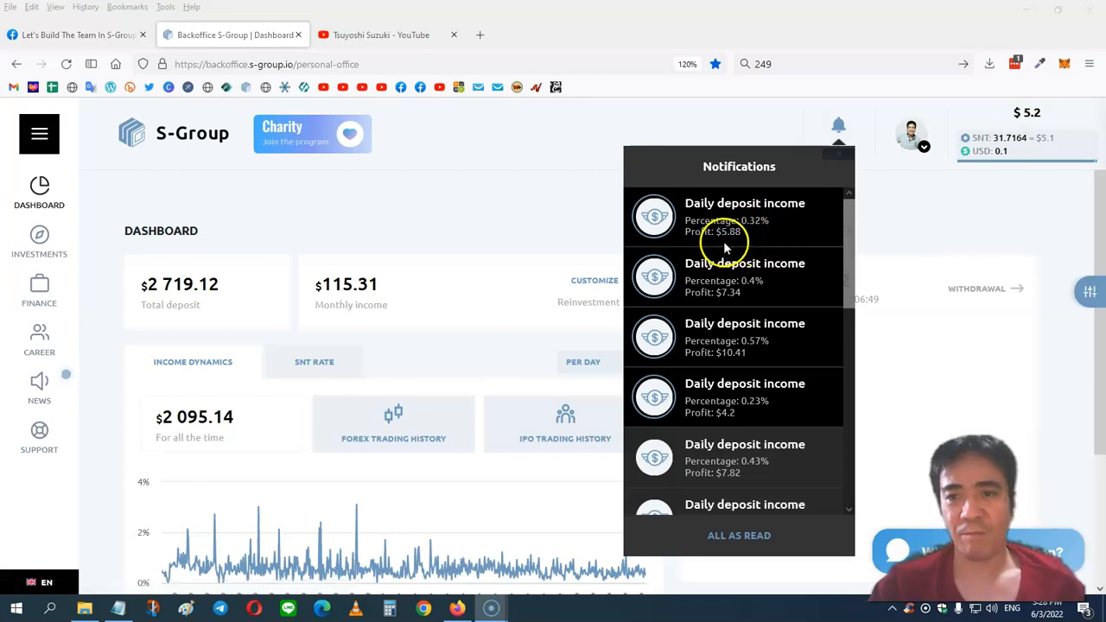
pyautogui.moveTo(558, 232)
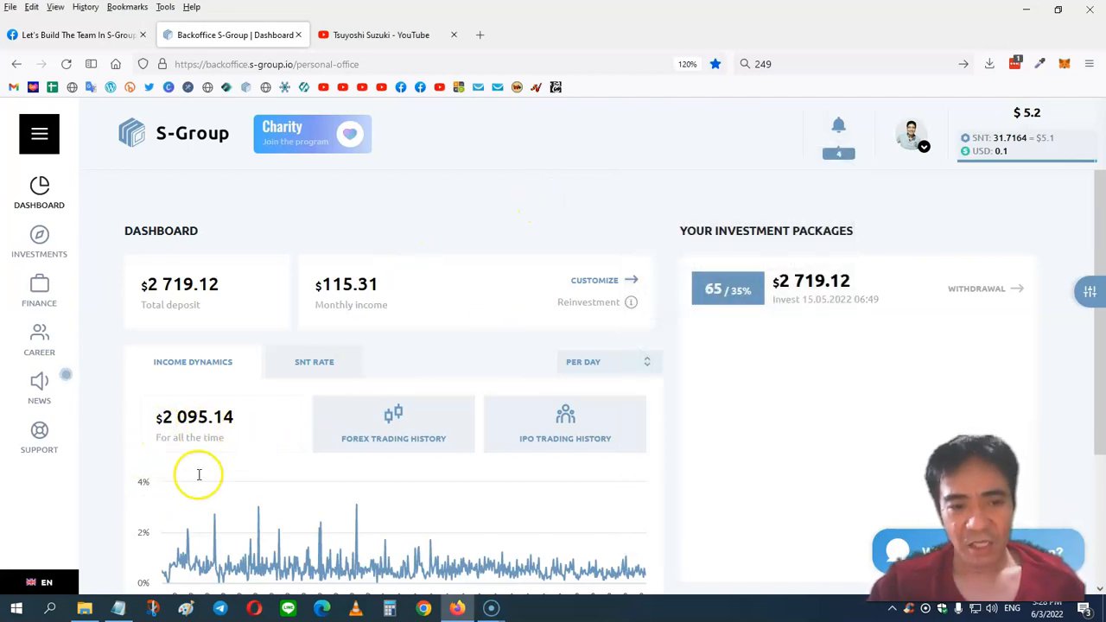
pyautogui.moveTo(453, 206)
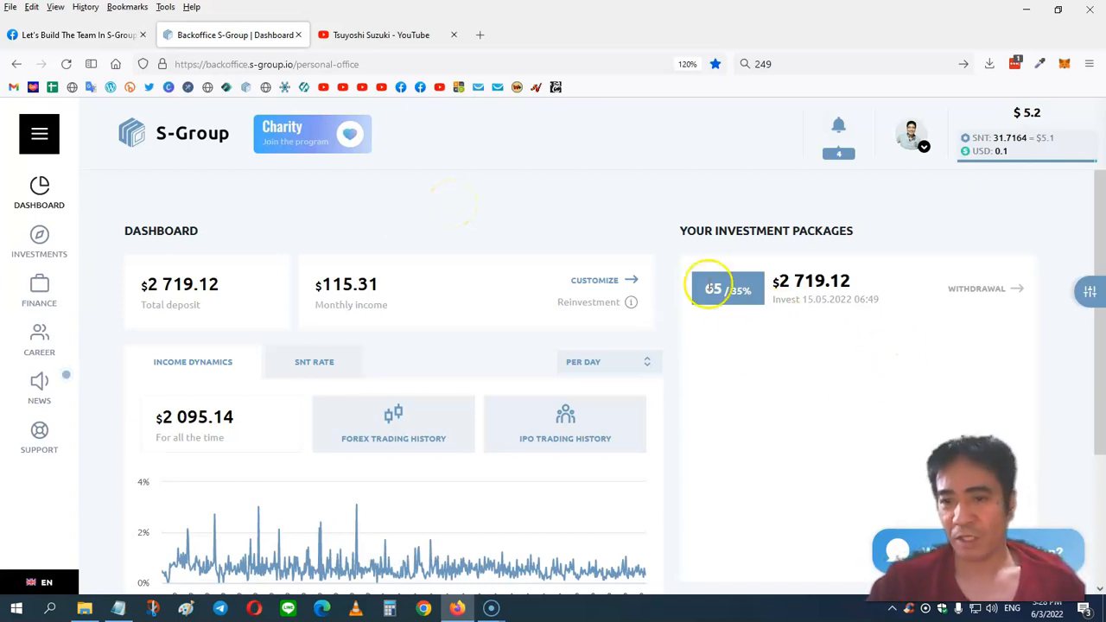
pyautogui.moveTo(652, 310)
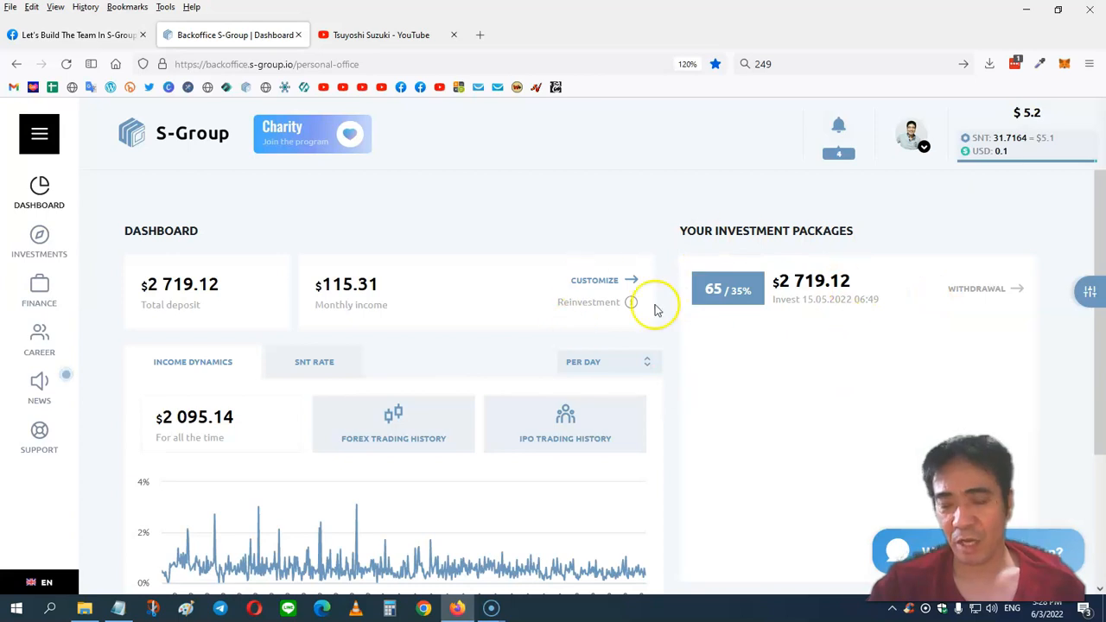
pyautogui.moveTo(592, 228)
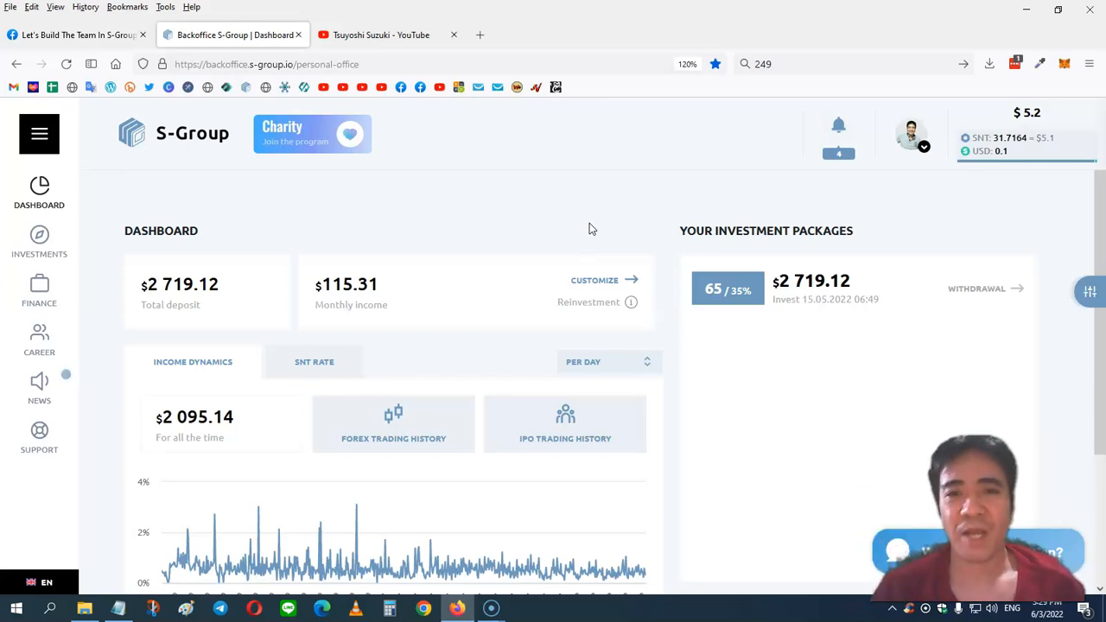
pyautogui.moveTo(372, 251)
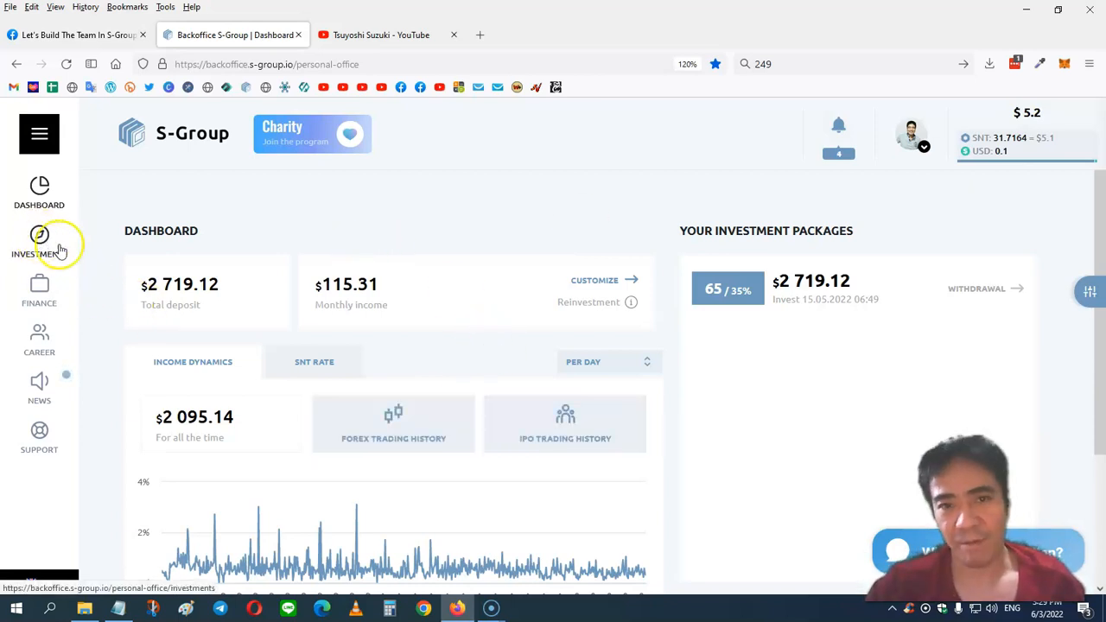
pyautogui.moveTo(266, 238)
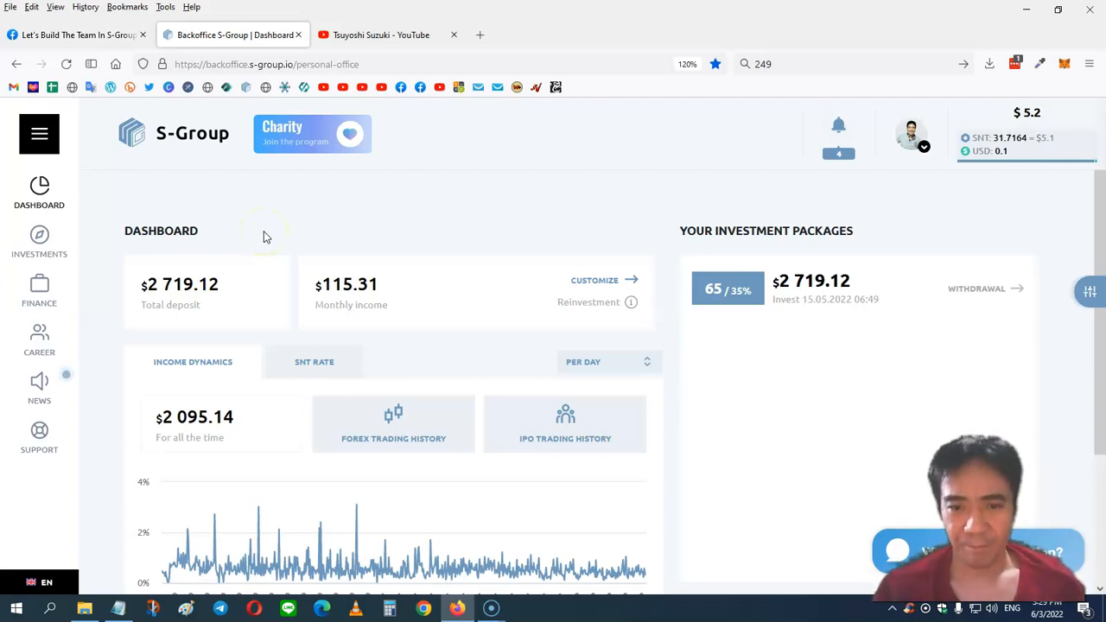
pyautogui.moveTo(291, 342)
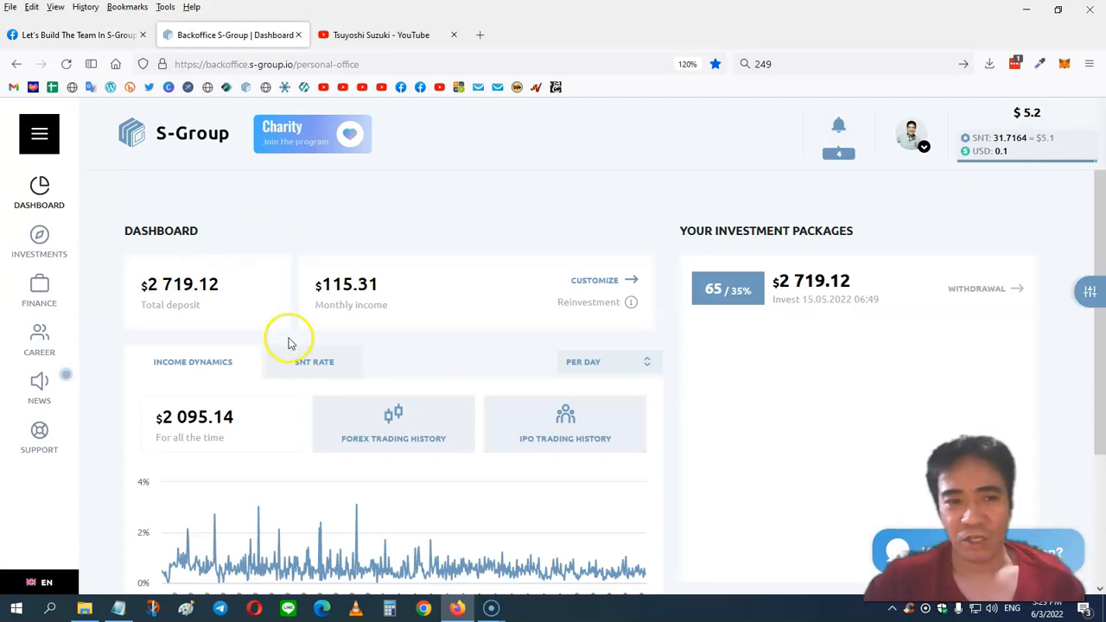
# Switch to the 'Let's Build The Team In S-Group' Facebook group browser tab.
pyautogui.click(73, 35)
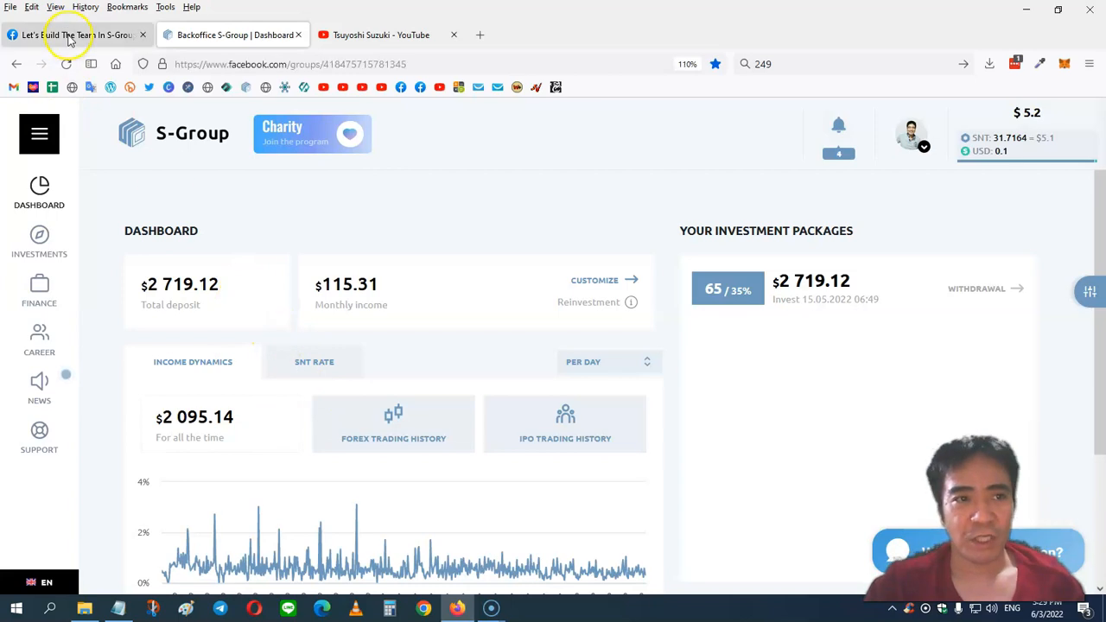
pyautogui.click(69, 34)
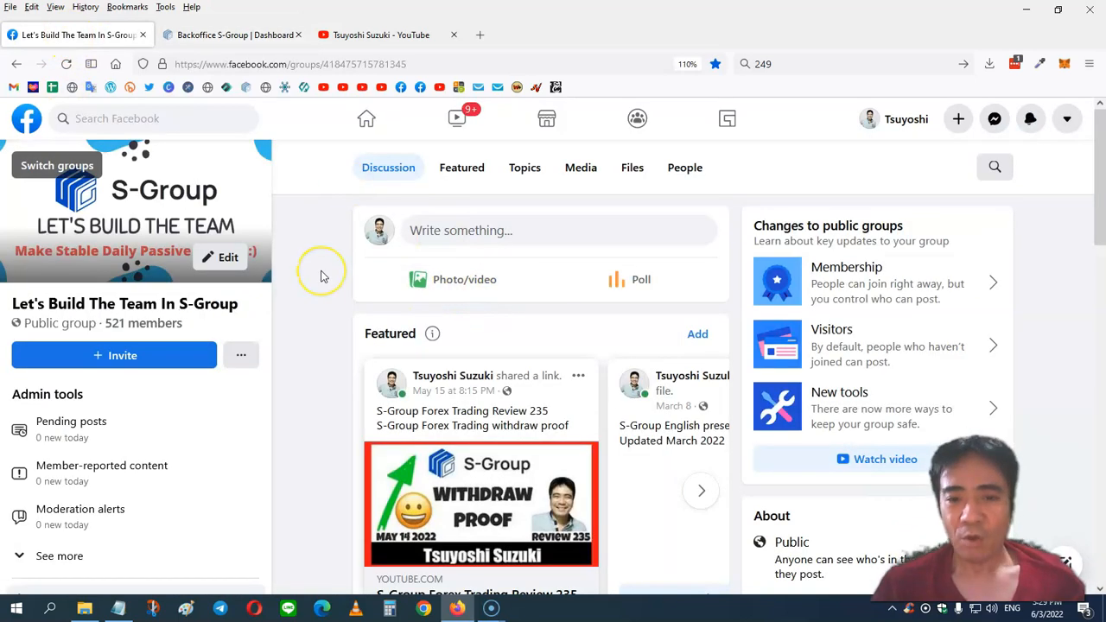
pyautogui.moveTo(323, 277)
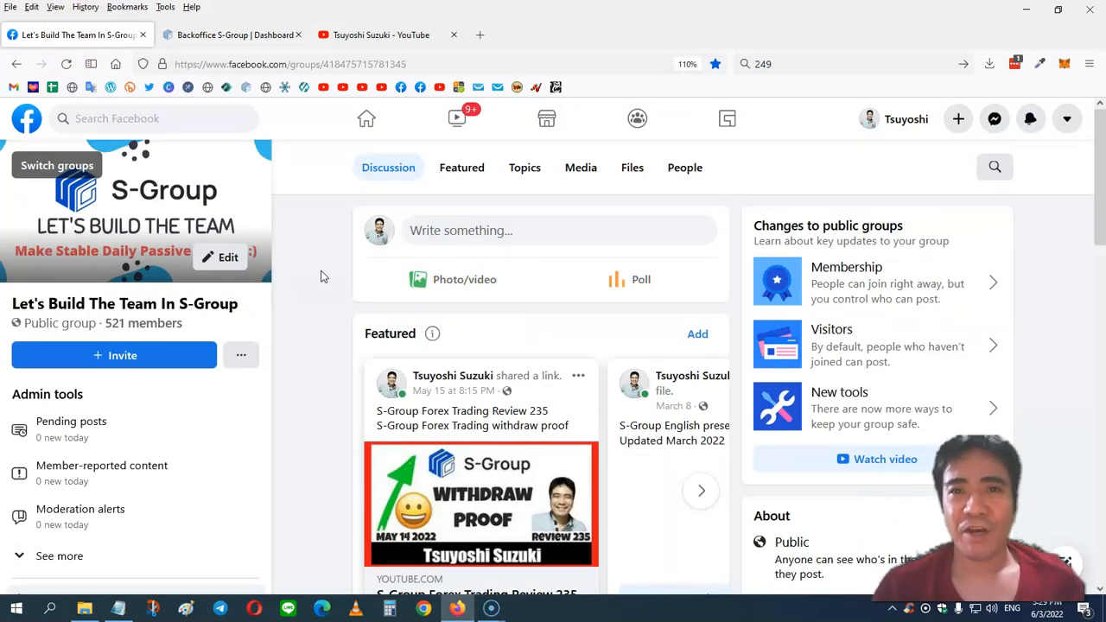